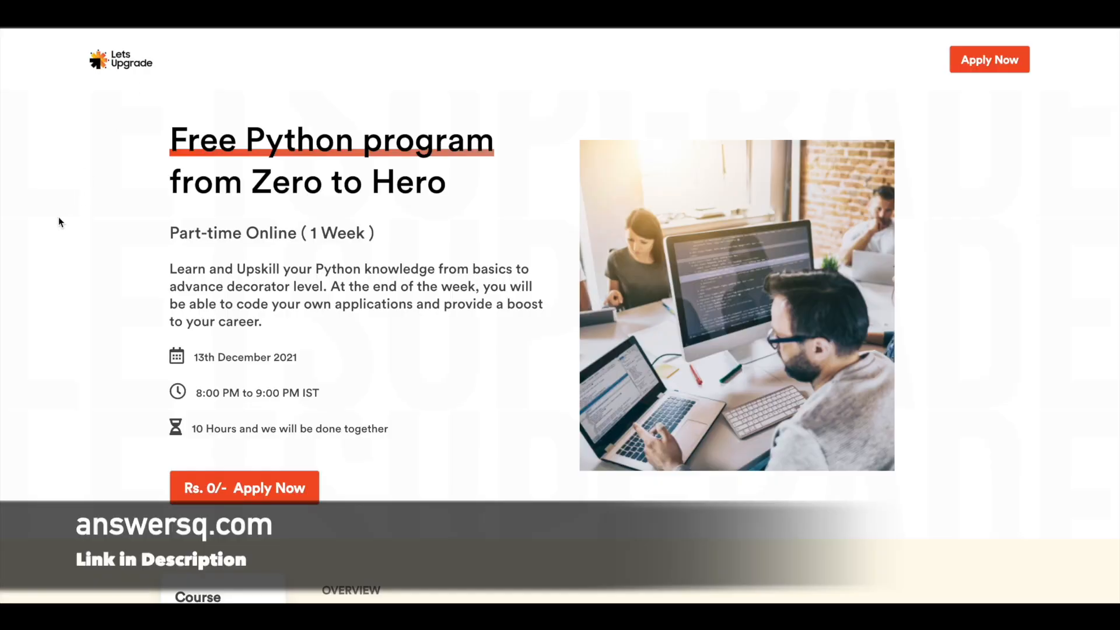
{"action": "mouse_move", "coordinate": [57, 226]}
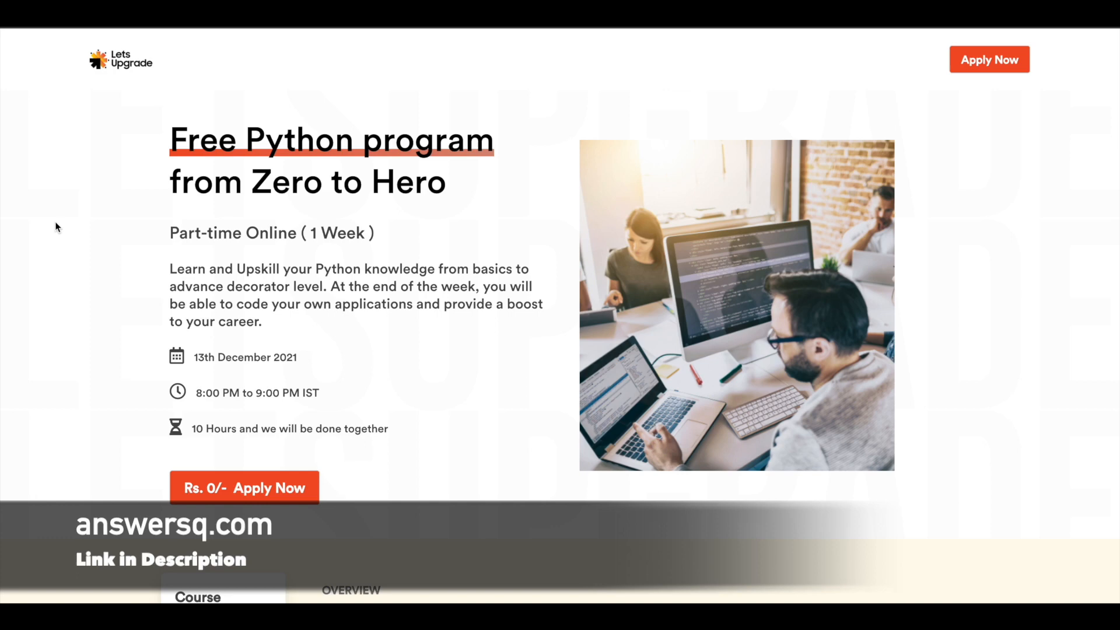
{"action": "mouse_move", "coordinate": [239, 371]}
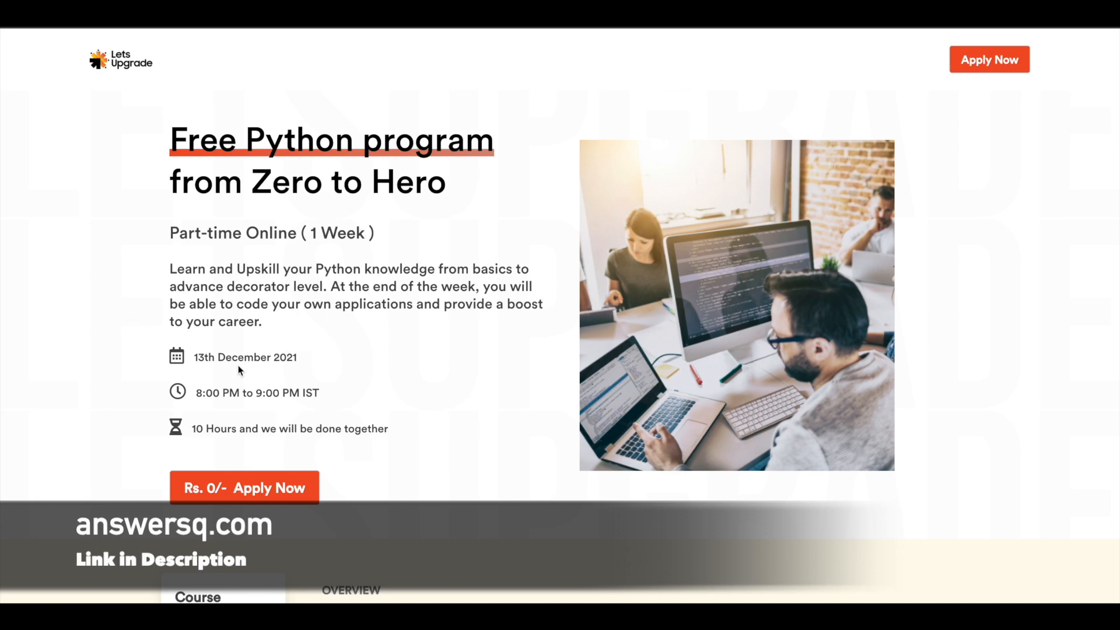
{"action": "mouse_move", "coordinate": [307, 369]}
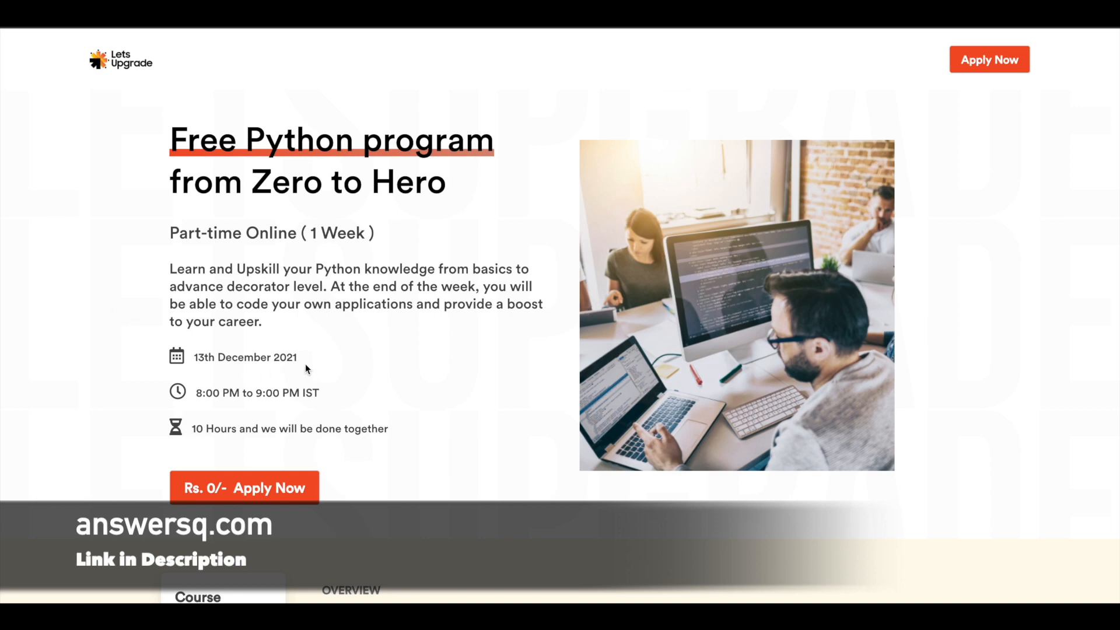
{"action": "mouse_move", "coordinate": [289, 373]}
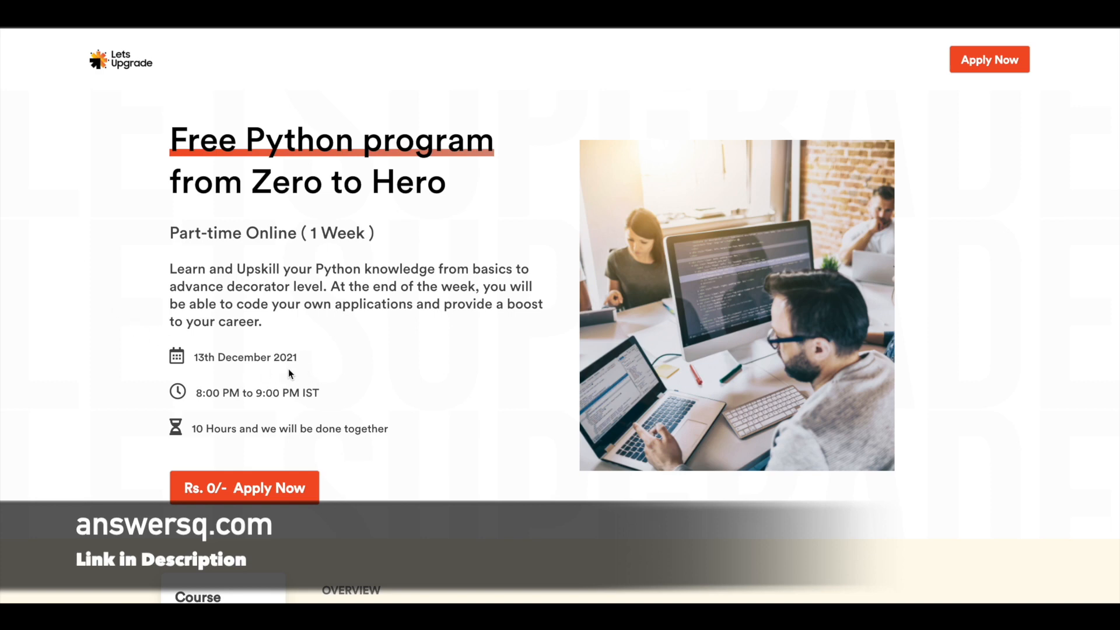
{"action": "mouse_move", "coordinate": [312, 408]}
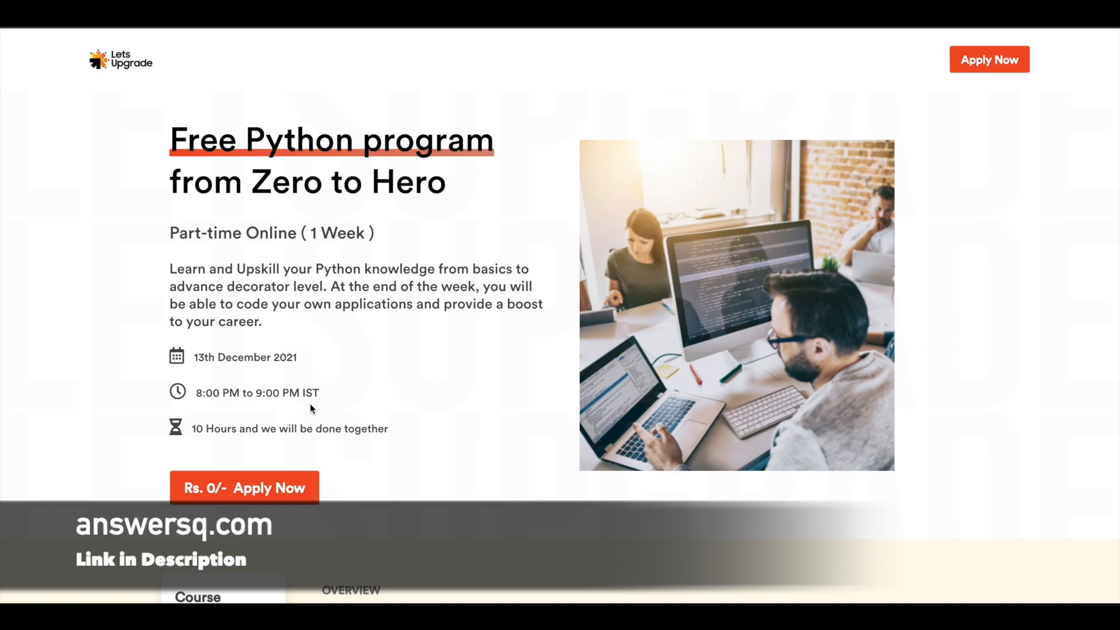
{"action": "mouse_move", "coordinate": [331, 410]}
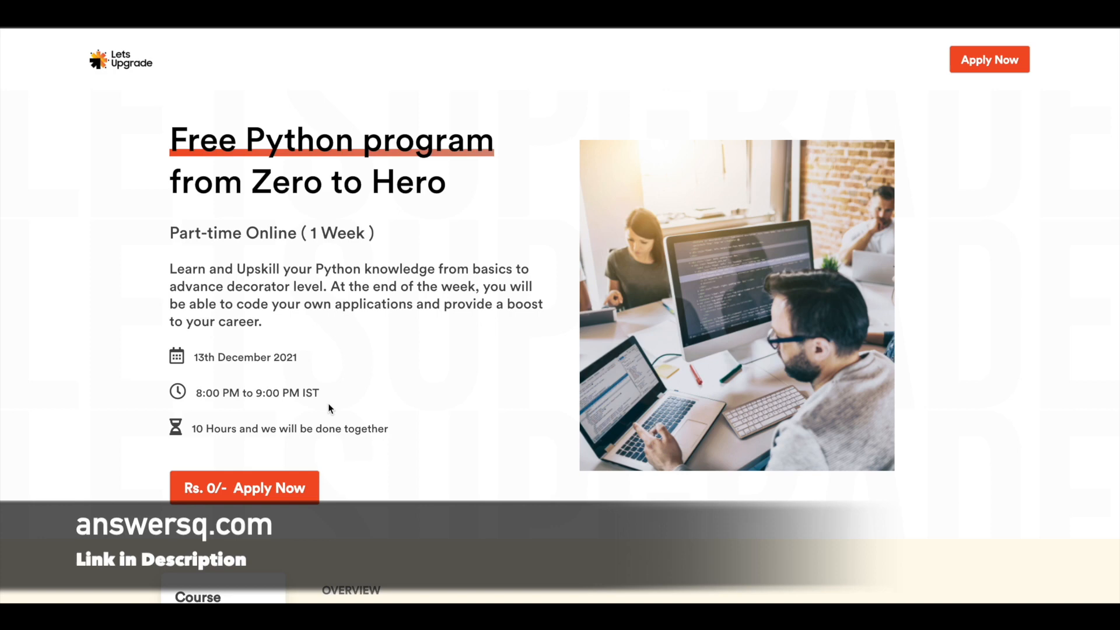
- Scroll past the LU coins and certificate highlight cards to the Curriculum heading starting with Basics of Python
{"action": "scroll", "scroll_direction": "down", "scroll_amount": 3}
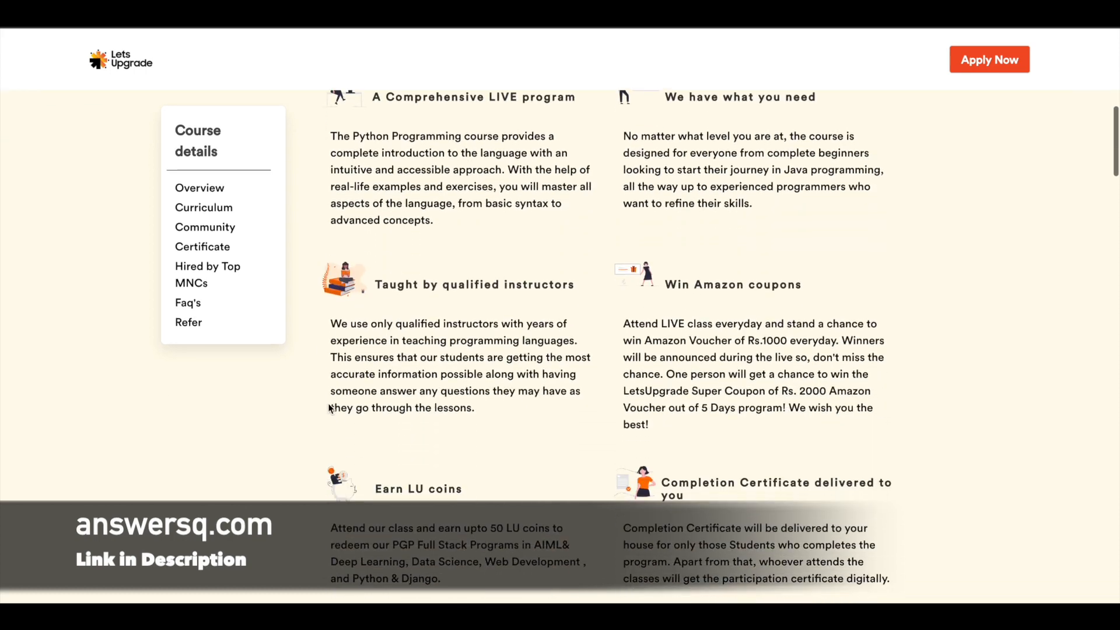
{"action": "scroll", "scroll_direction": "down", "scroll_amount": 3}
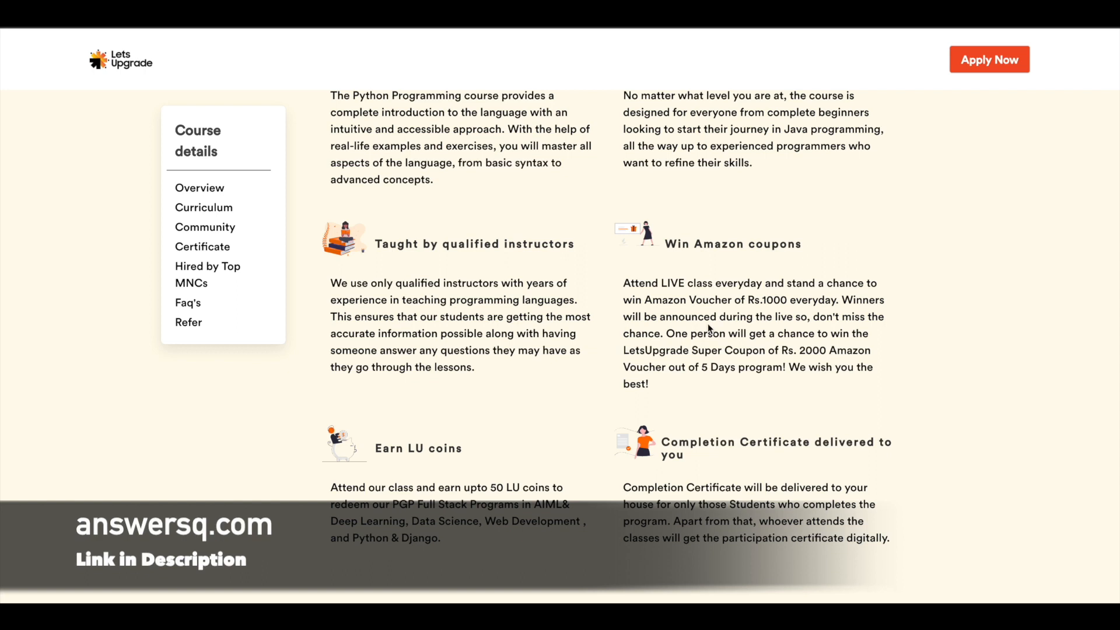
{"action": "mouse_move", "coordinate": [723, 338]}
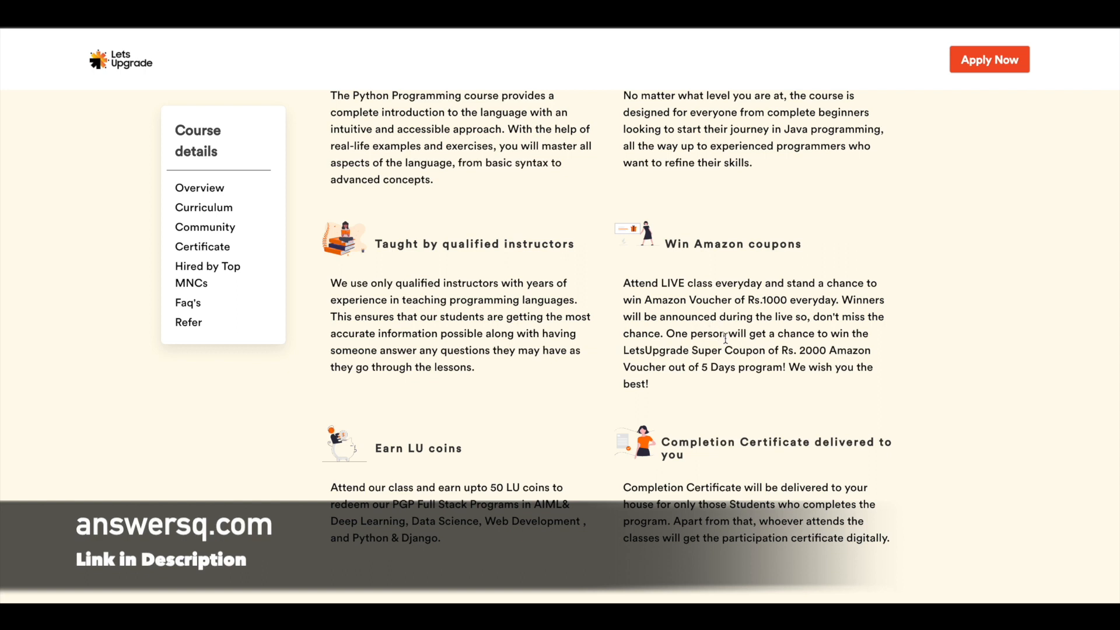
{"action": "scroll", "scroll_direction": "down", "scroll_amount": 3}
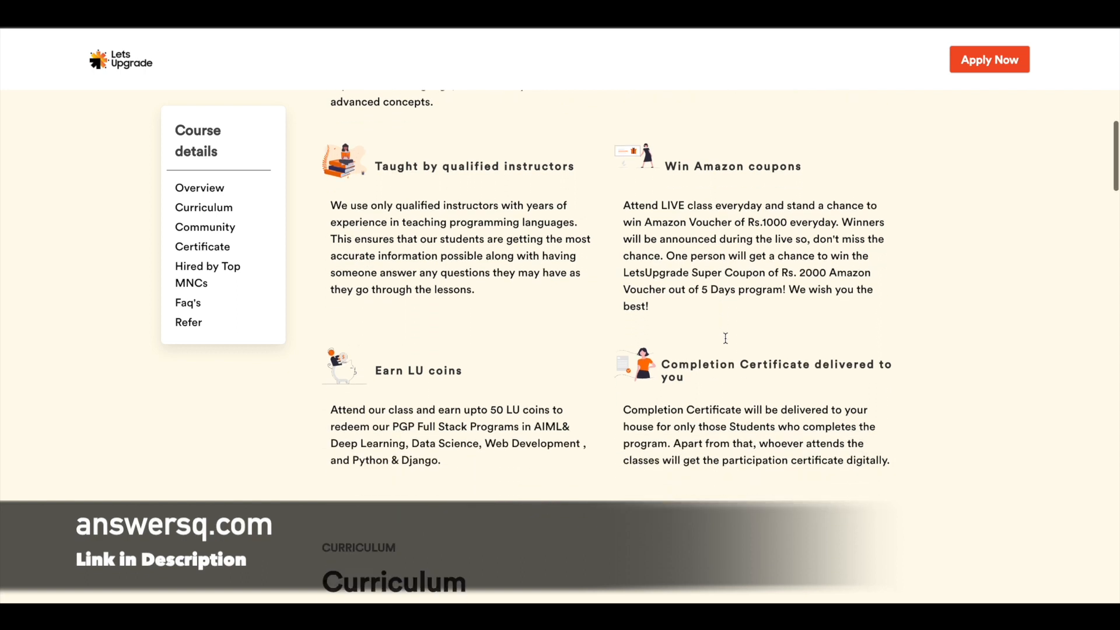
{"action": "scroll", "scroll_direction": "down", "scroll_amount": 3}
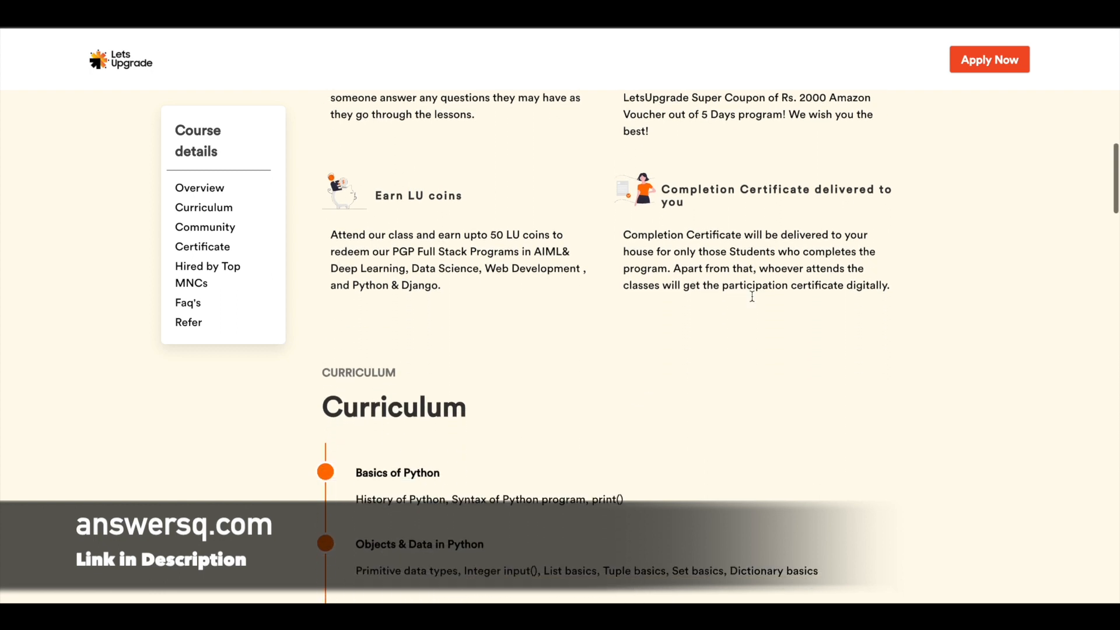
{"action": "scroll", "scroll_direction": "down", "scroll_amount": 3}
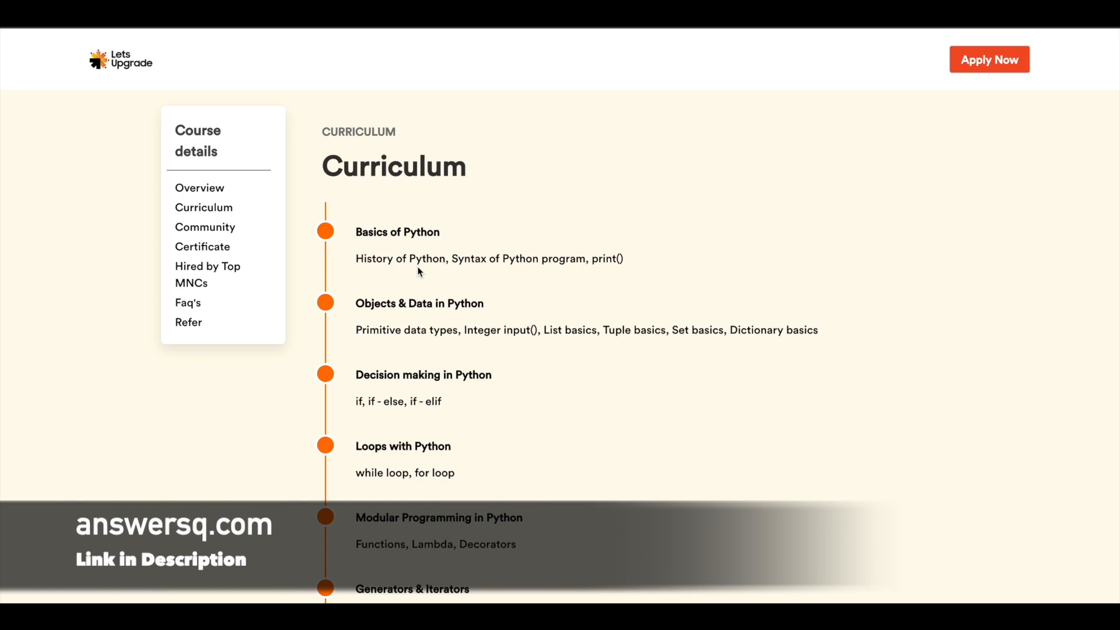
- Scroll through the curriculum modules down to the final Word Guesser Game project entry
{"action": "scroll", "scroll_direction": "down", "scroll_amount": 3}
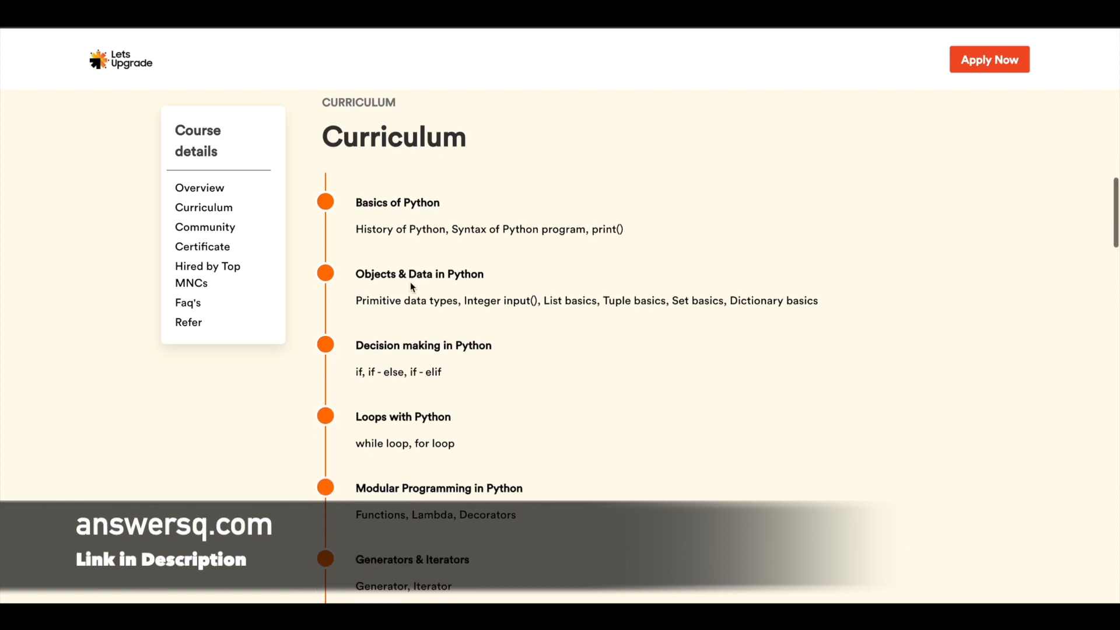
{"action": "scroll", "scroll_direction": "down", "scroll_amount": 3}
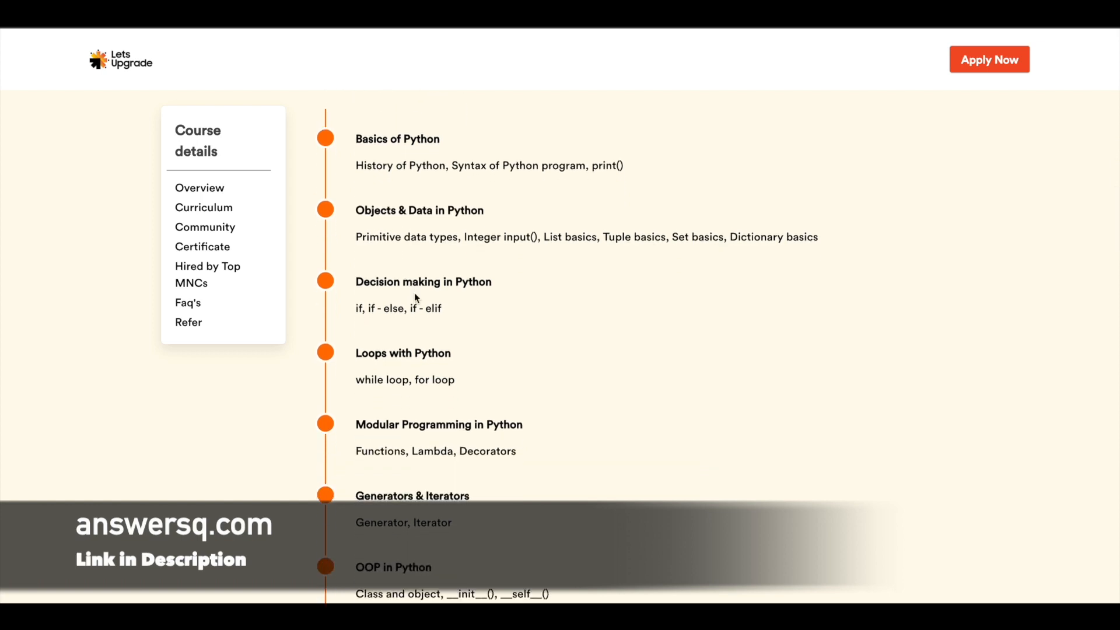
{"action": "scroll", "scroll_direction": "down", "scroll_amount": 3}
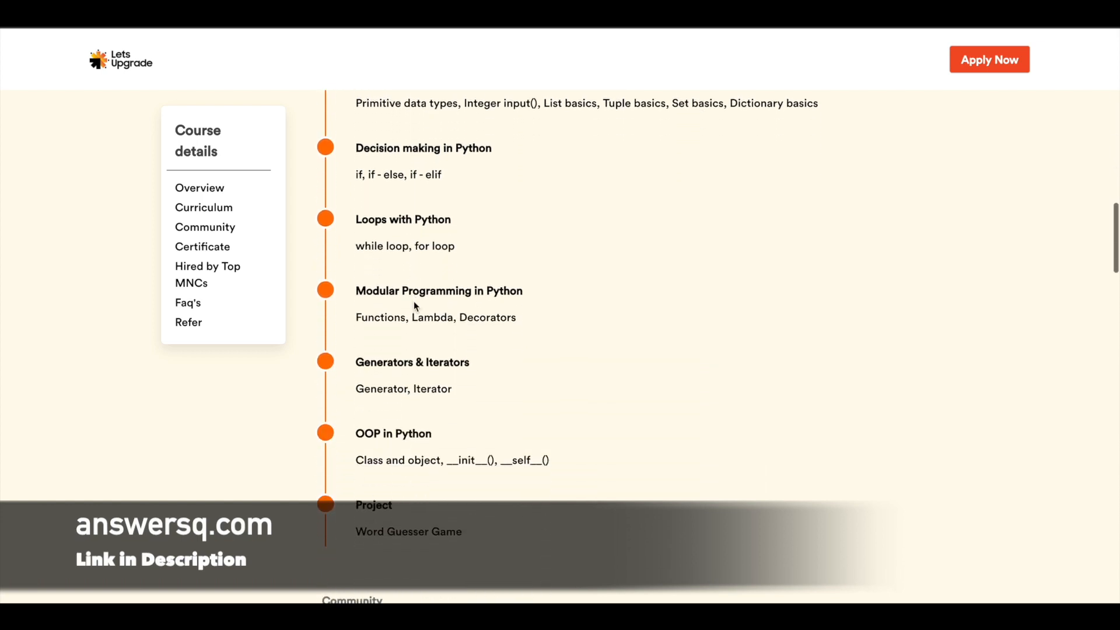
{"action": "mouse_move", "coordinate": [441, 434]}
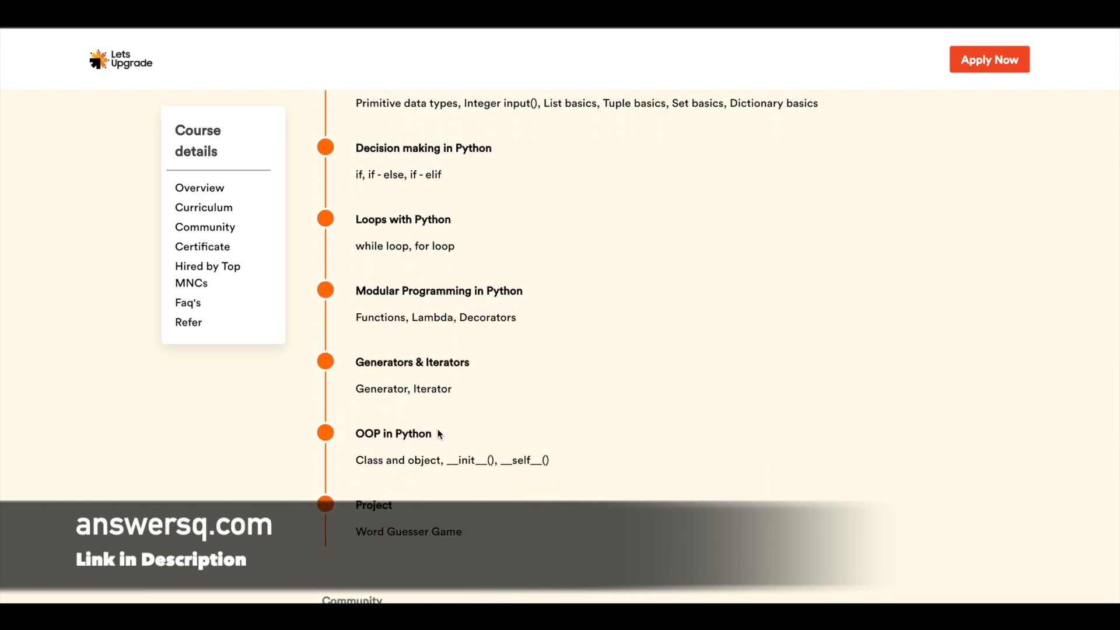
{"action": "scroll", "scroll_direction": "down", "scroll_amount": 3}
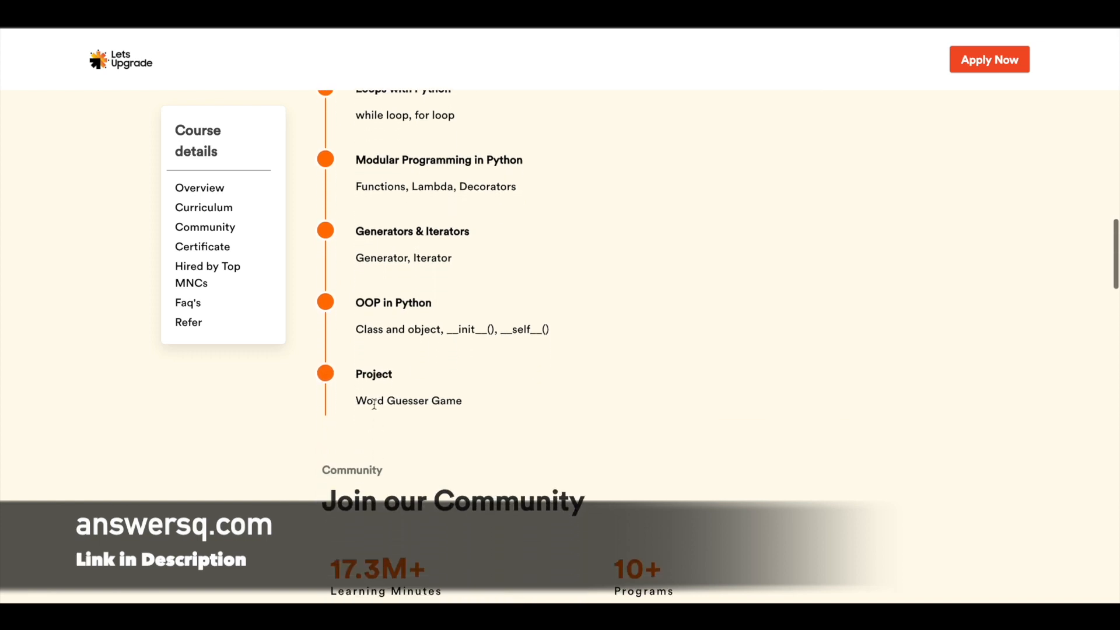
{"action": "scroll", "scroll_direction": "down", "scroll_amount": 3}
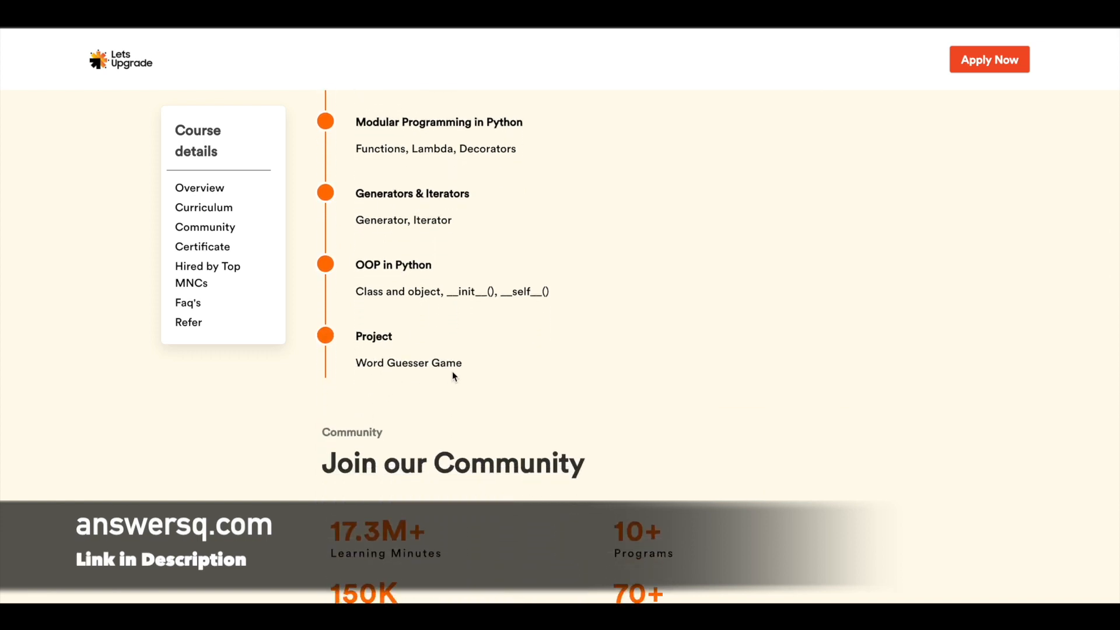
{"action": "mouse_move", "coordinate": [476, 377]}
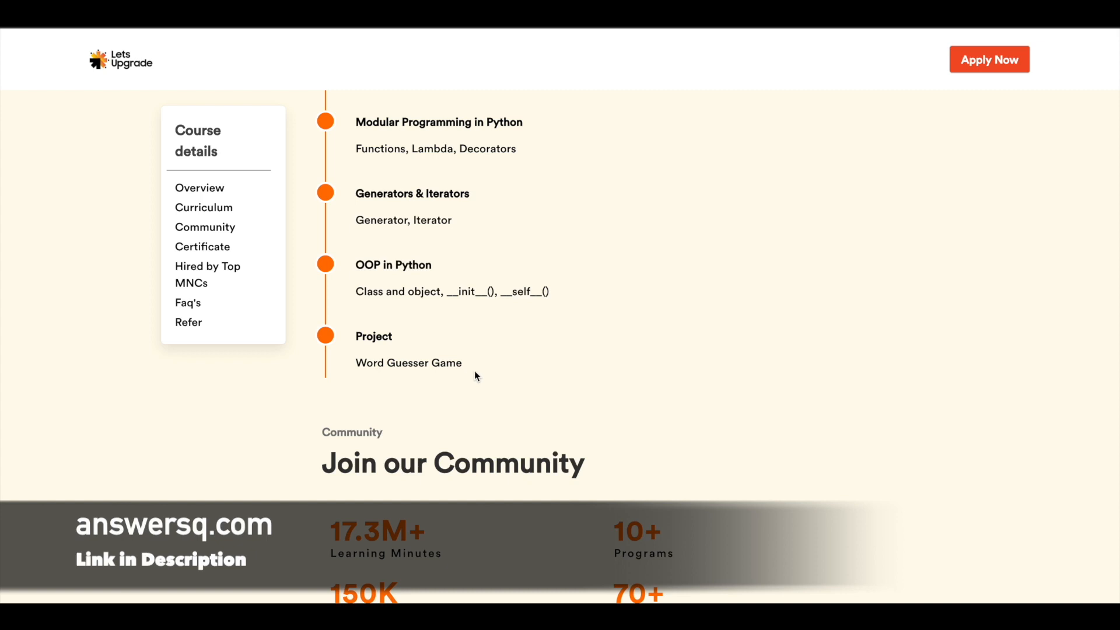
{"action": "scroll", "scroll_direction": "down", "scroll_amount": 3}
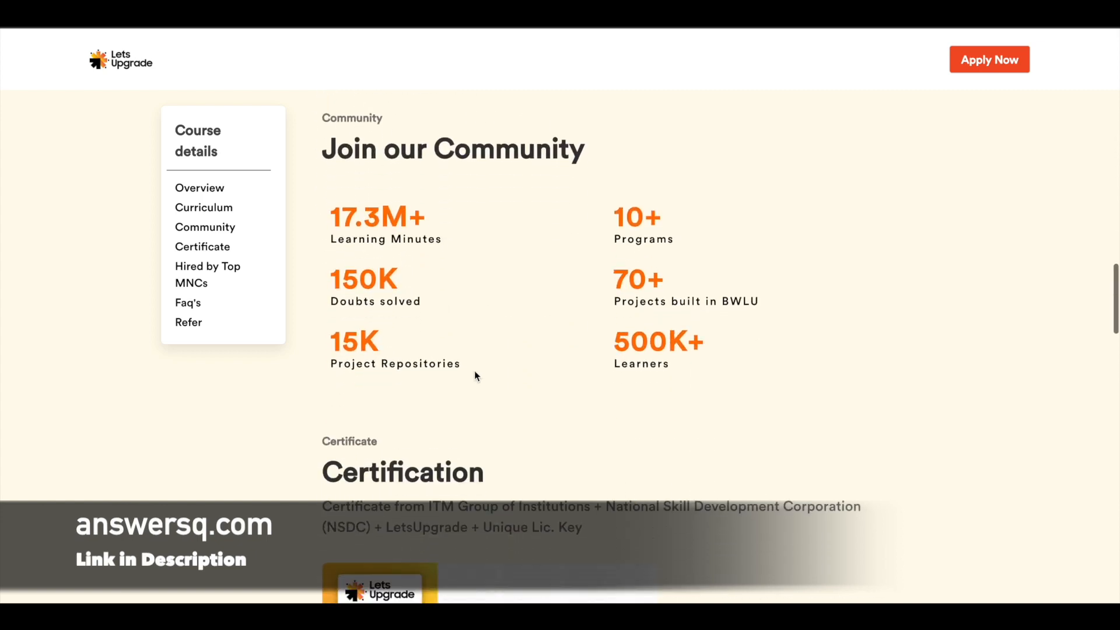
- Scroll past Join our Community stats to the Certification section's sample certificate
{"action": "scroll", "scroll_direction": "down", "scroll_amount": 3}
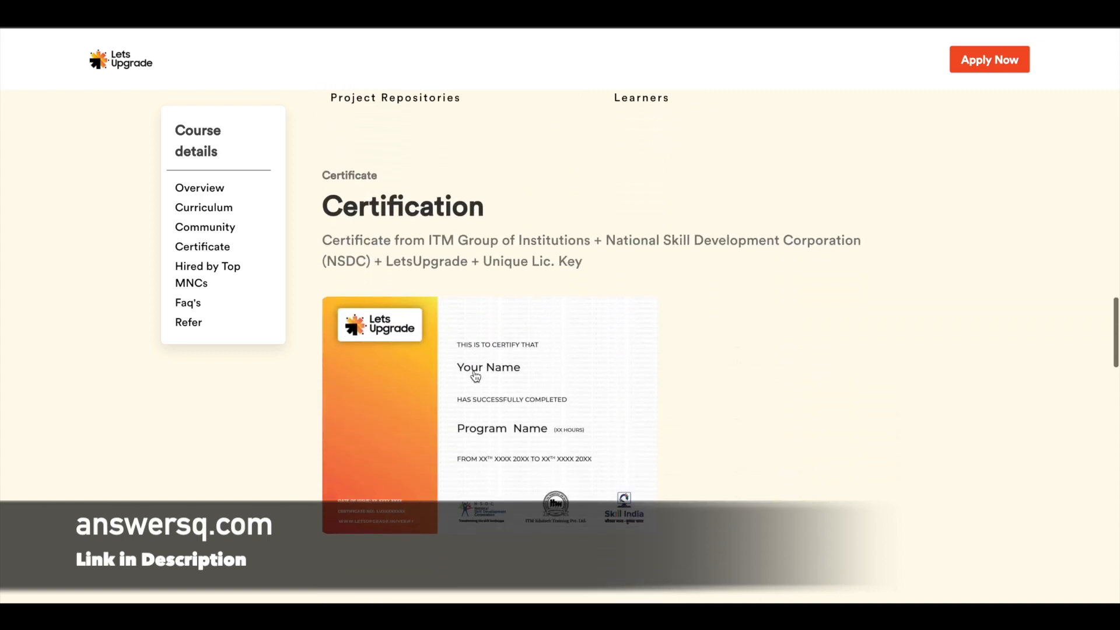
{"action": "scroll", "scroll_direction": "down", "scroll_amount": 3}
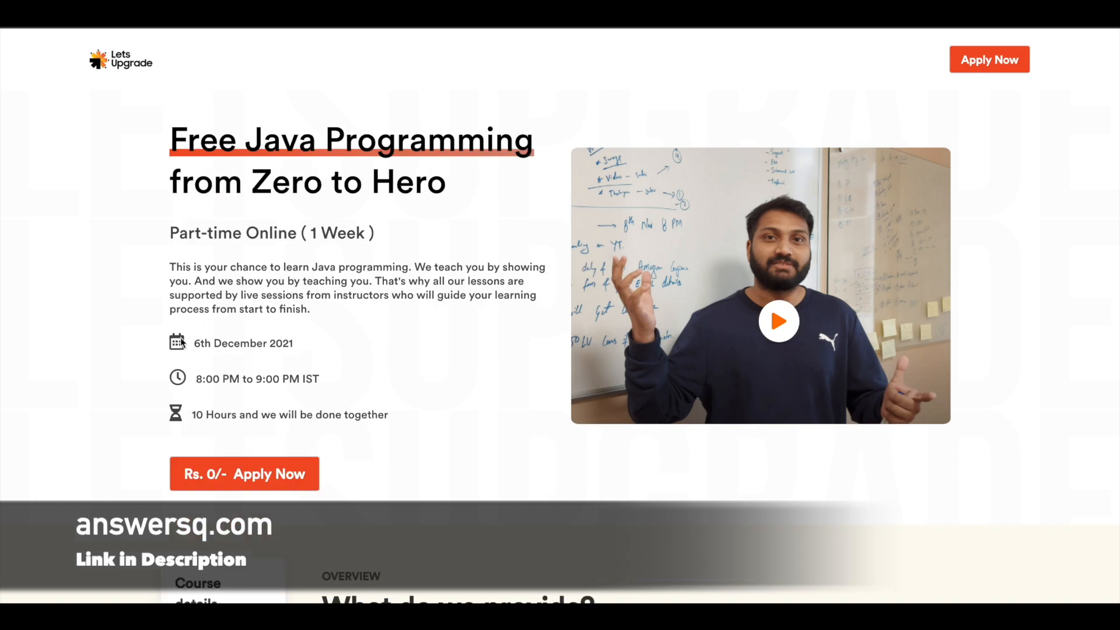
{"action": "mouse_move", "coordinate": [321, 348]}
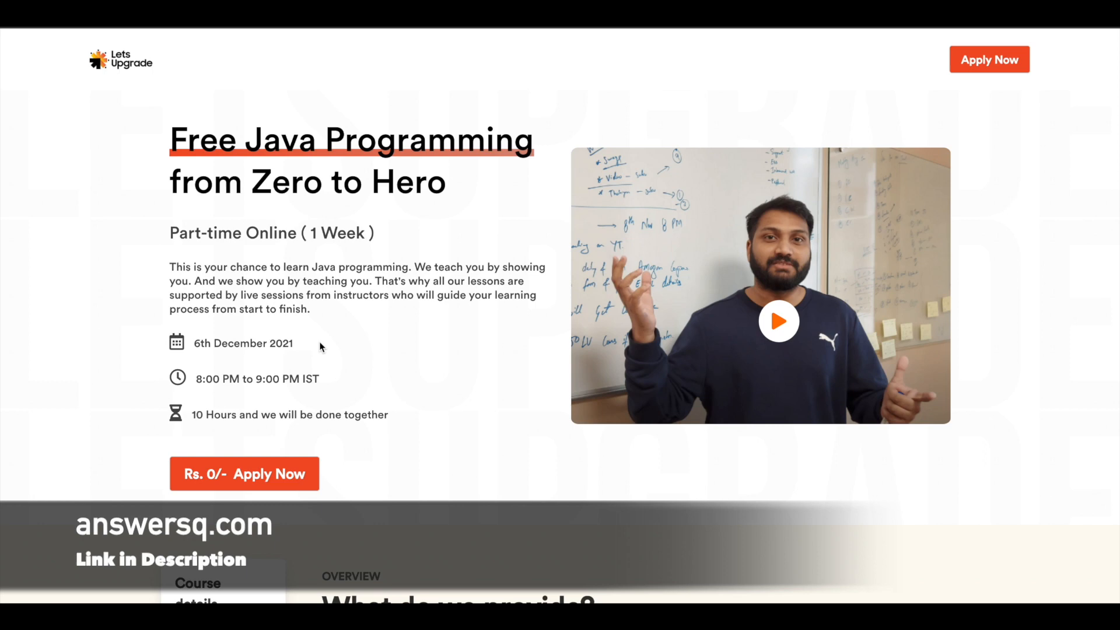
{"action": "mouse_move", "coordinate": [1111, 87]}
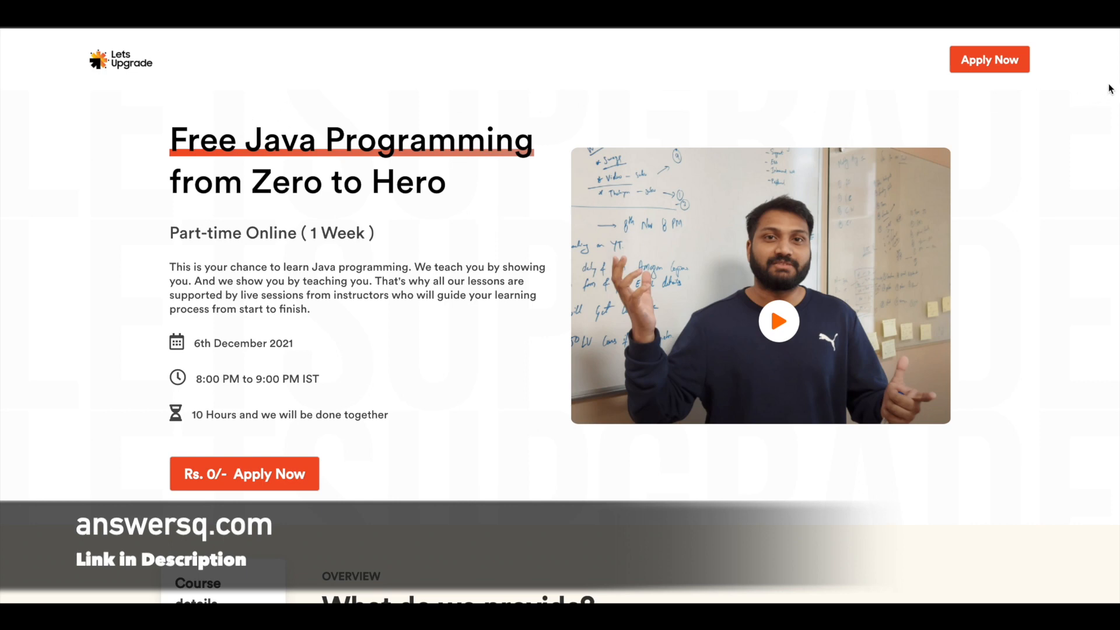
{"action": "mouse_move", "coordinate": [1019, 71]}
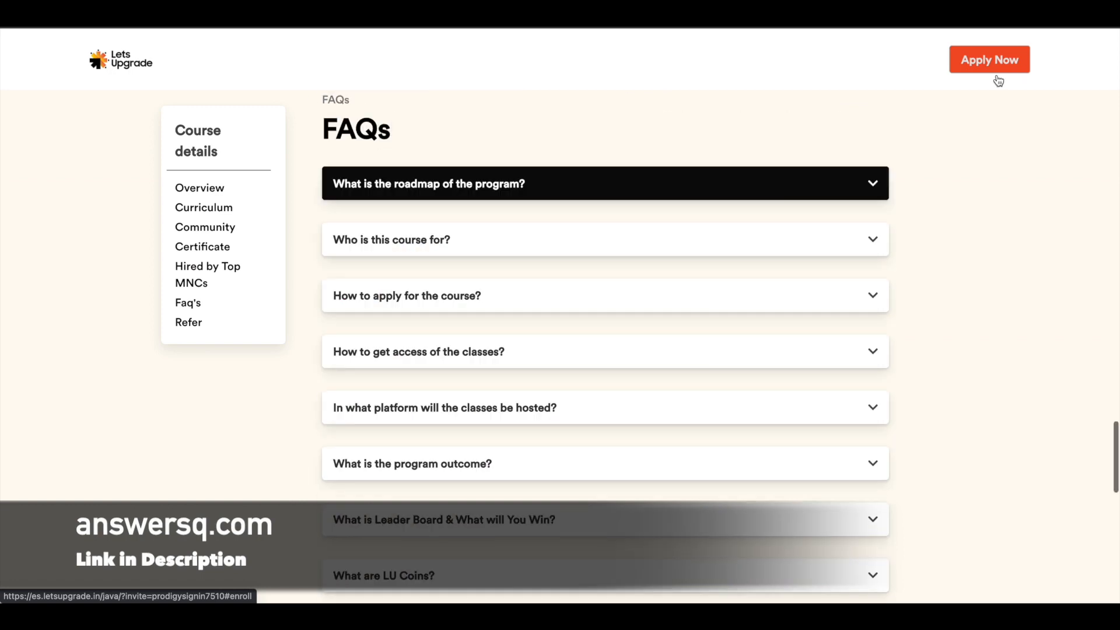
- Jump to the registration form via Apply Now and select a field in it
{"action": "left_click", "coordinate": [990, 58]}
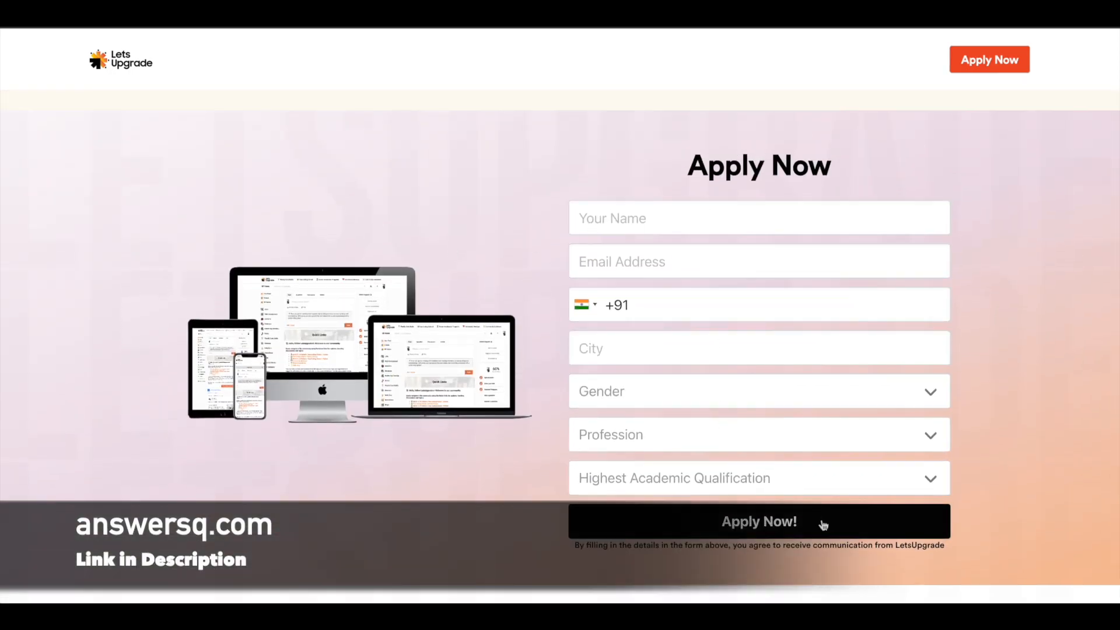
{"action": "scroll", "scroll_direction": "down", "scroll_amount": 3}
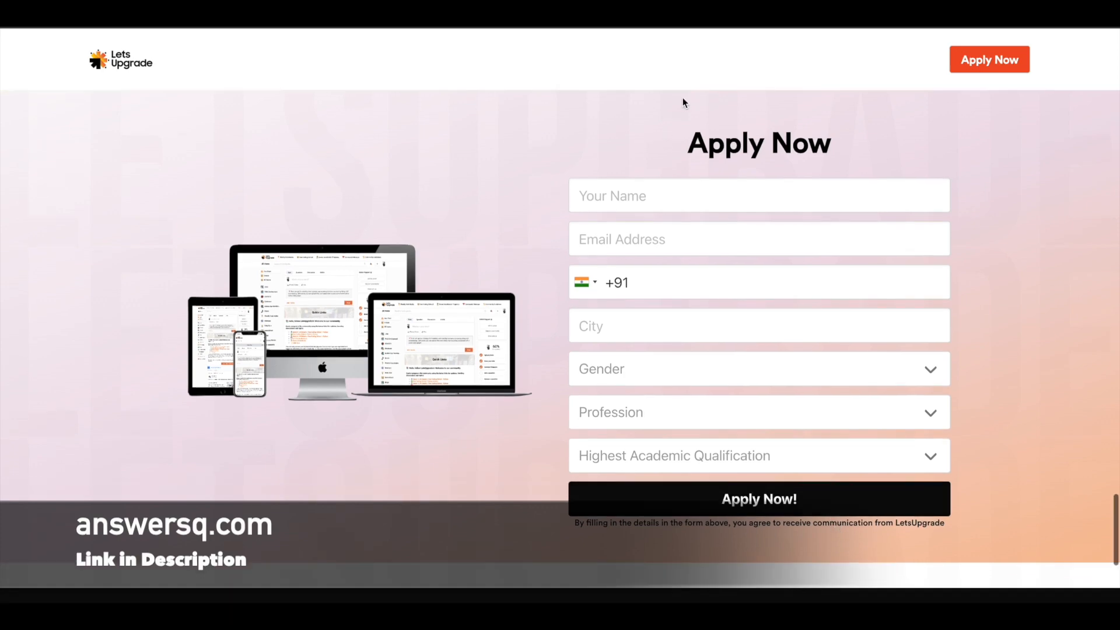
{"action": "left_click", "coordinate": [759, 500]}
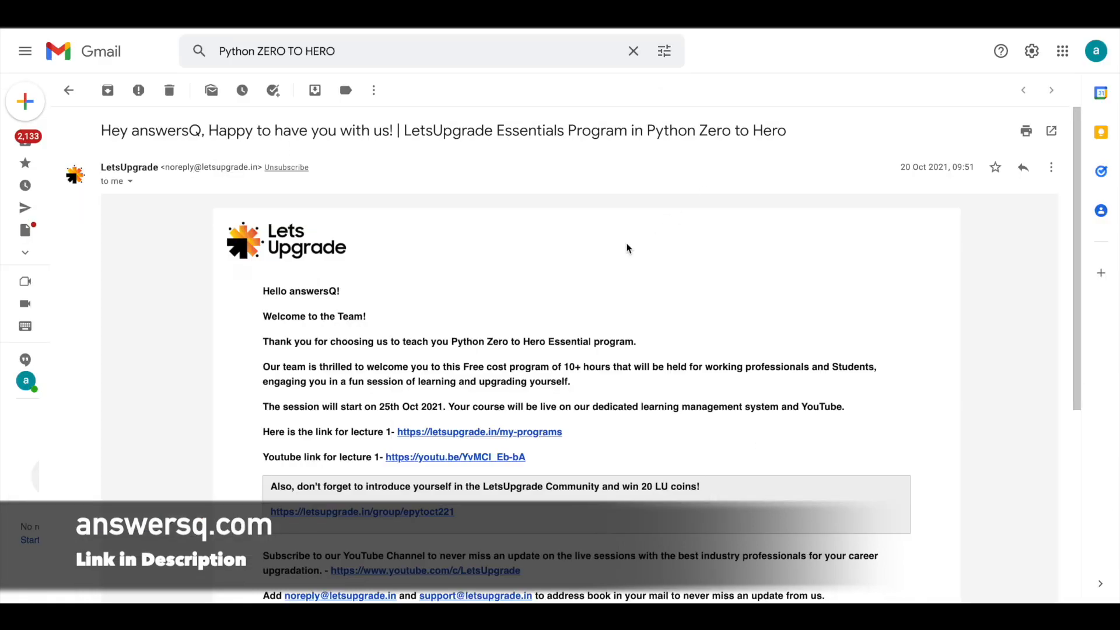
{"action": "mouse_move", "coordinate": [482, 276]}
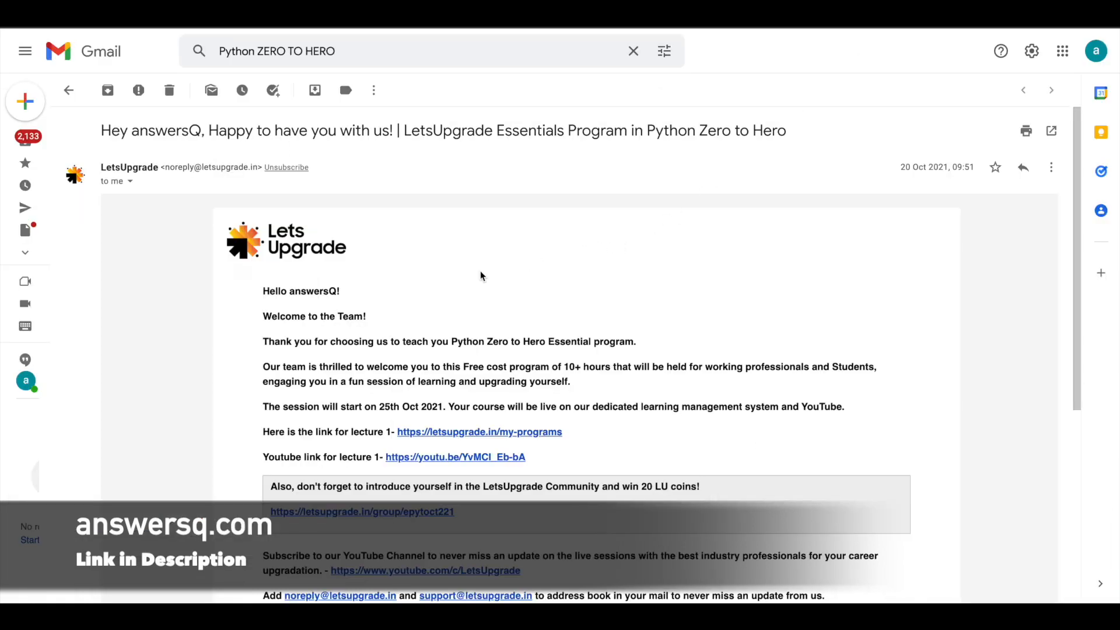
{"action": "mouse_move", "coordinate": [579, 432]}
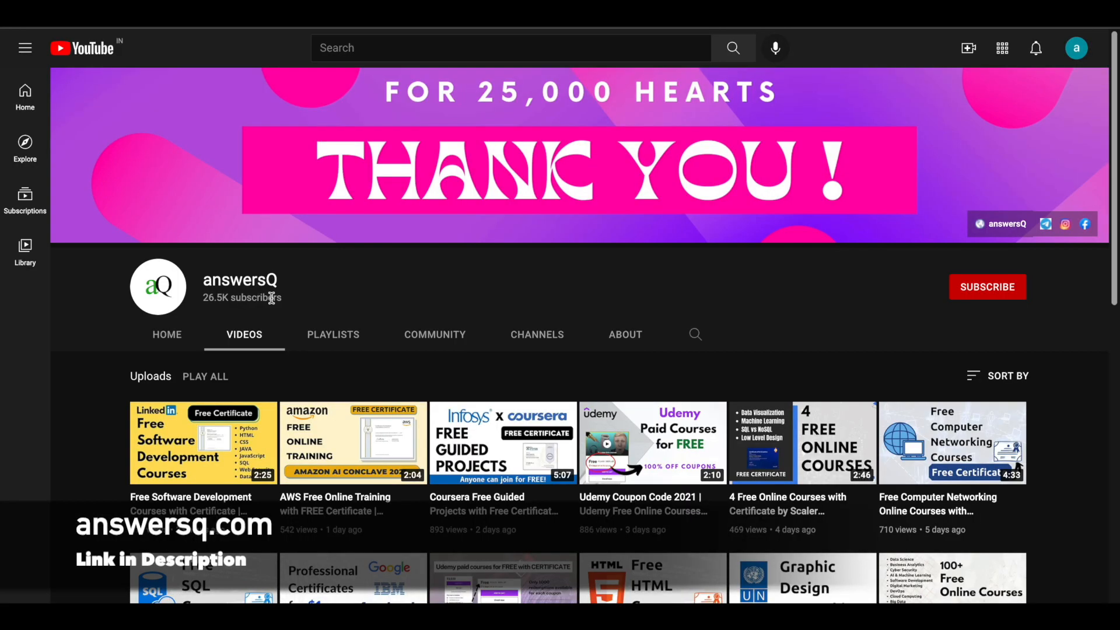
{"action": "mouse_move", "coordinate": [684, 296]}
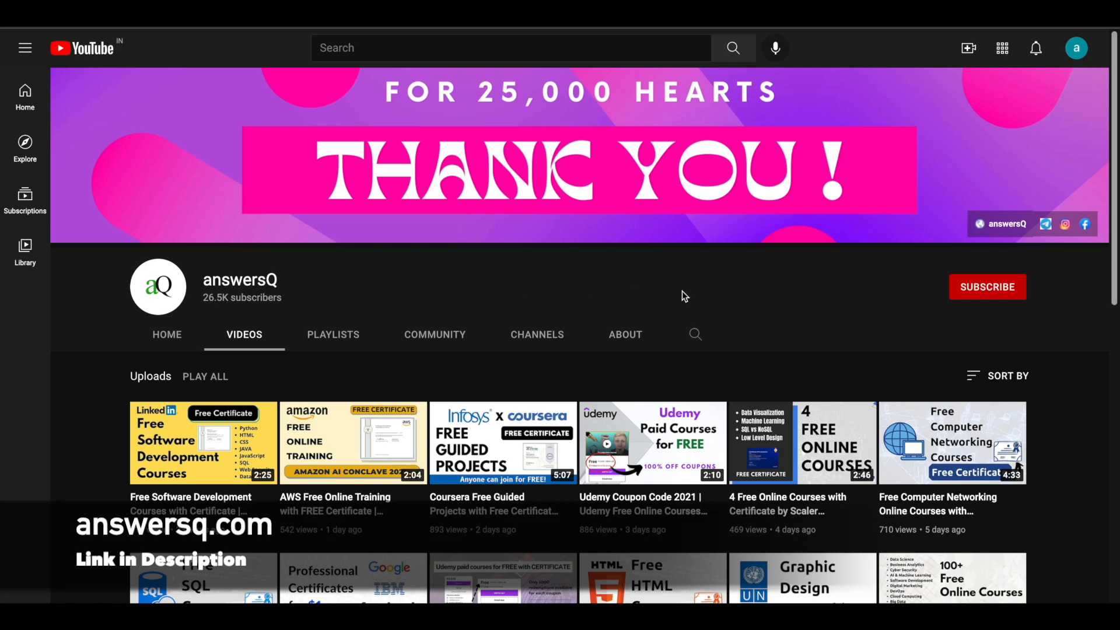
{"action": "mouse_move", "coordinate": [929, 311]}
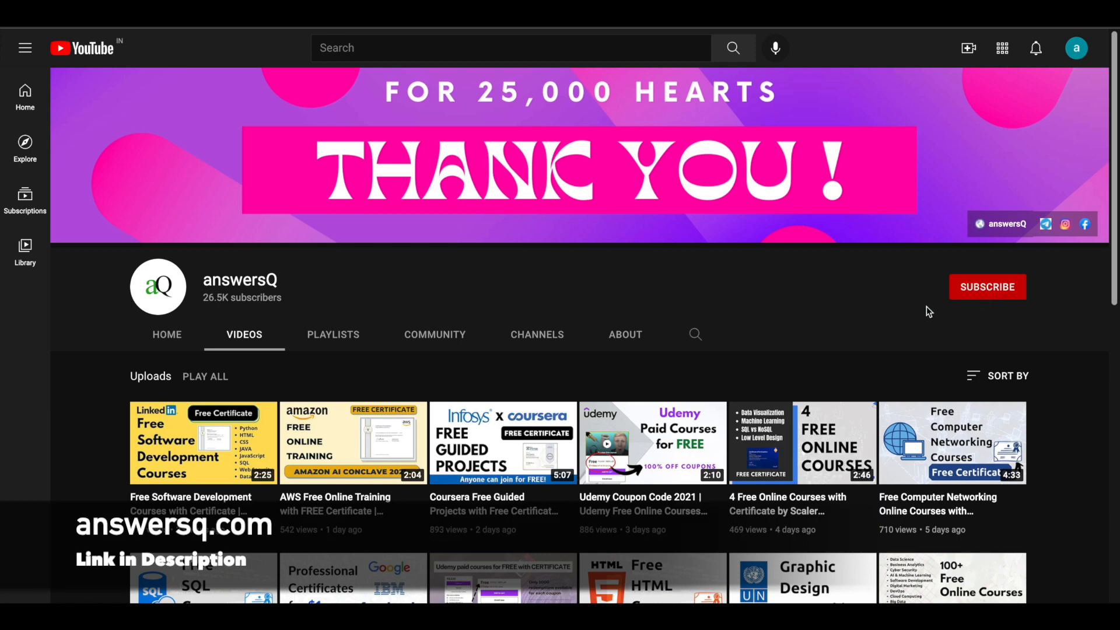
{"action": "mouse_move", "coordinate": [728, 359]}
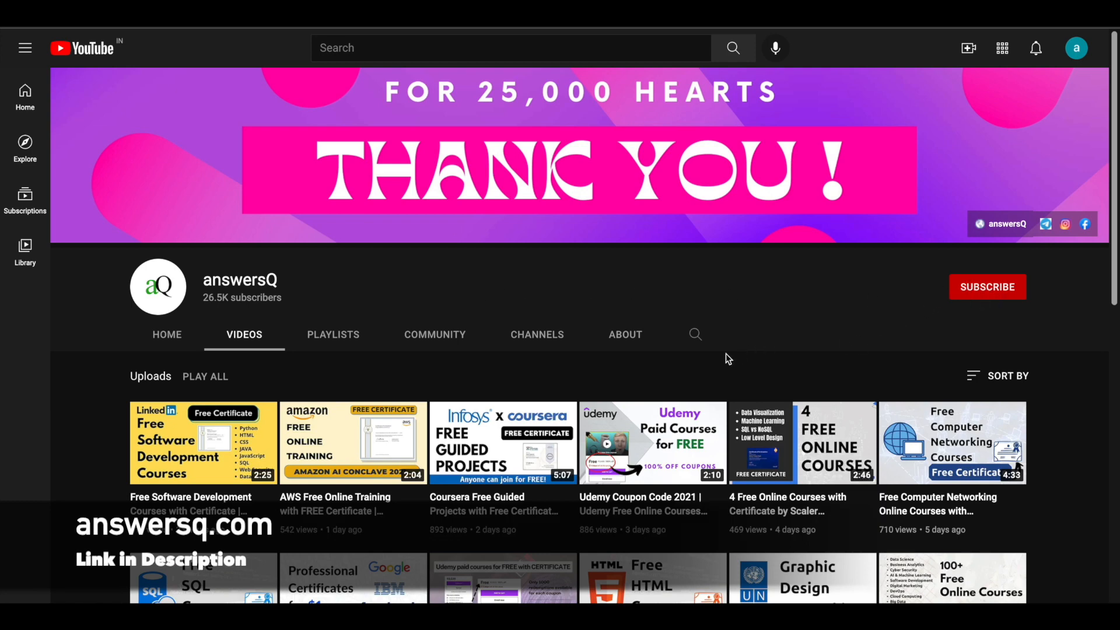
{"action": "mouse_move", "coordinate": [747, 362]}
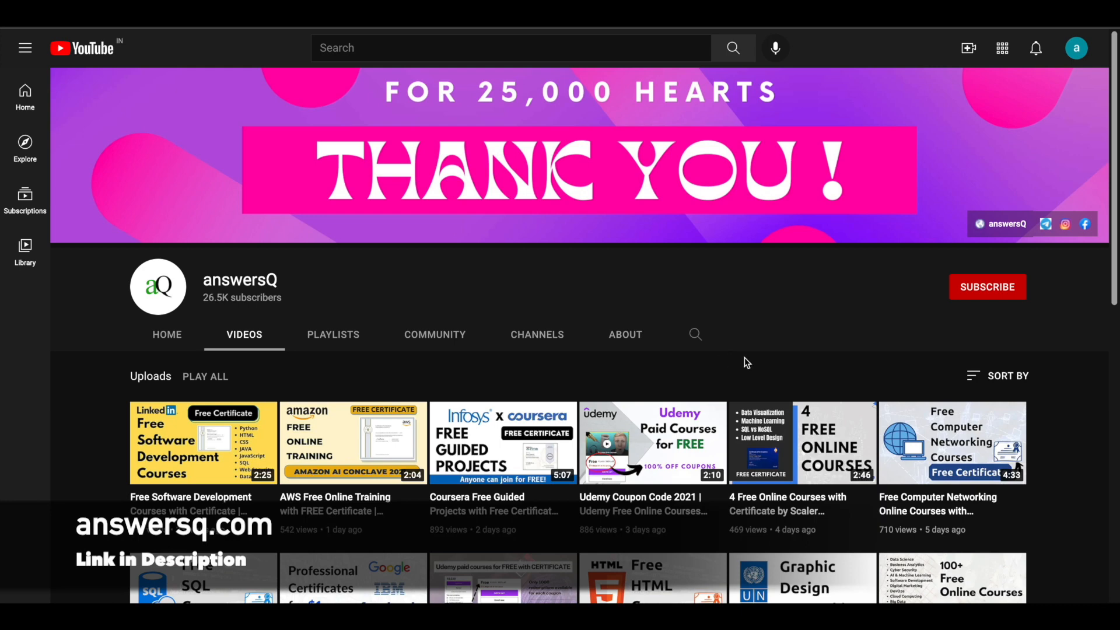
{"action": "mouse_move", "coordinate": [1055, 252]}
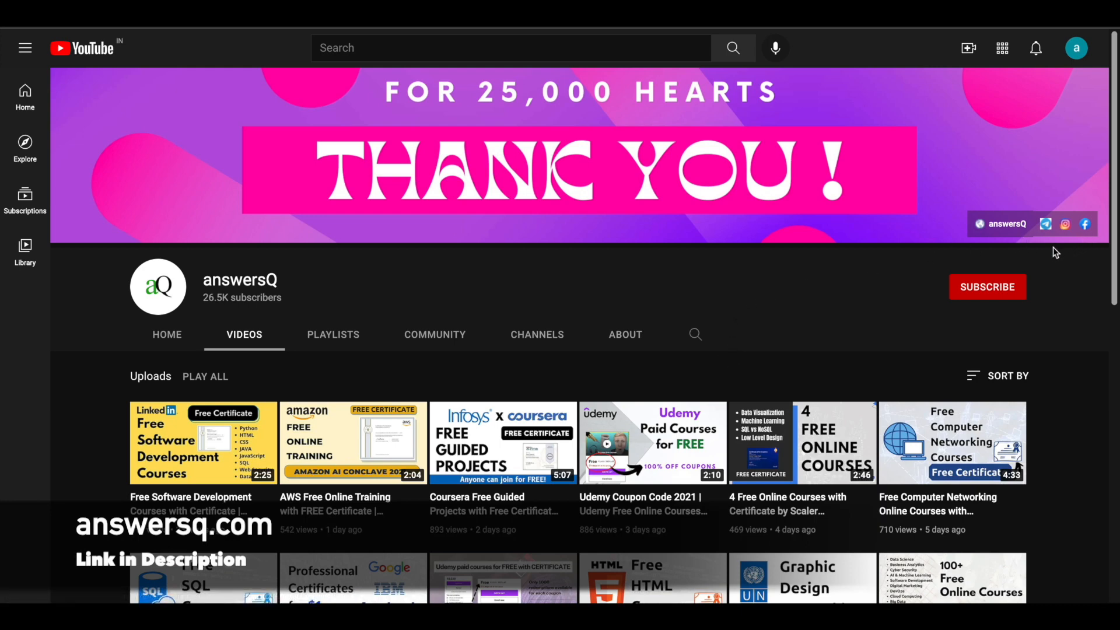
{"action": "mouse_move", "coordinate": [1088, 247]}
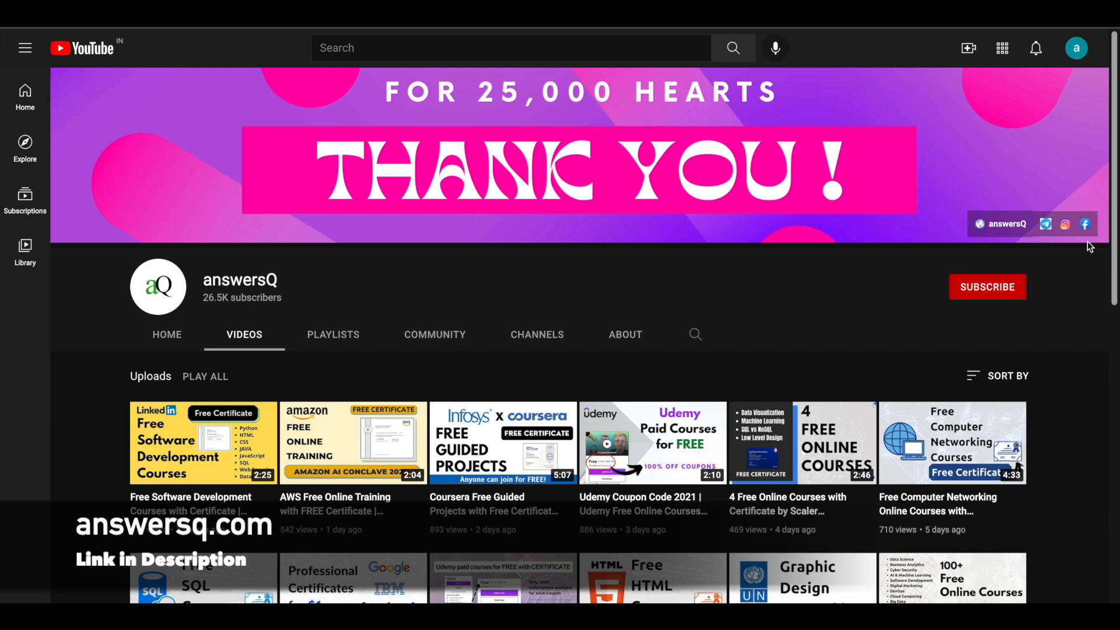
{"action": "mouse_move", "coordinate": [943, 273]}
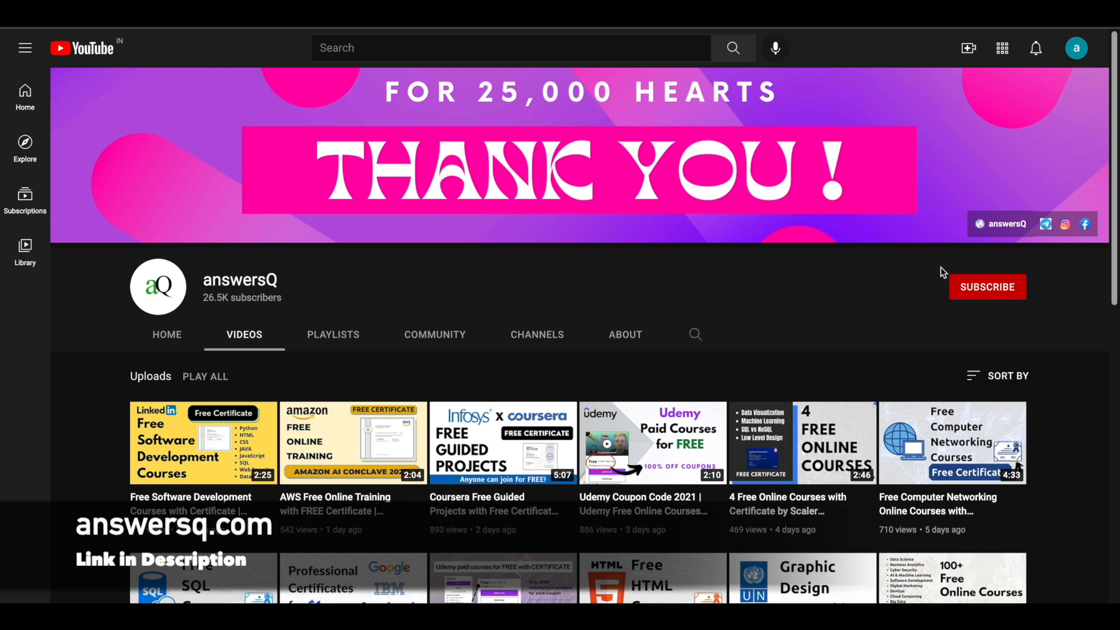